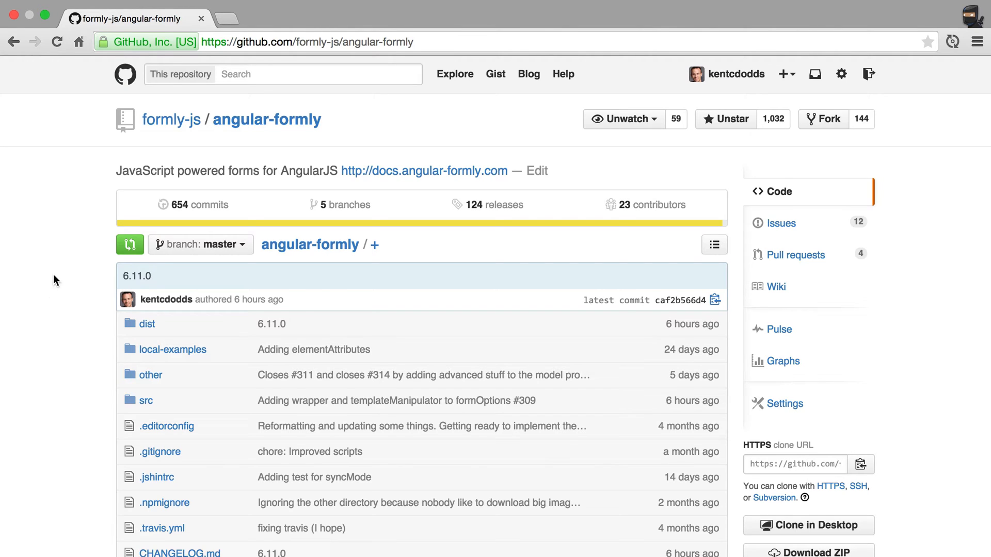
mouse_move(53, 351)
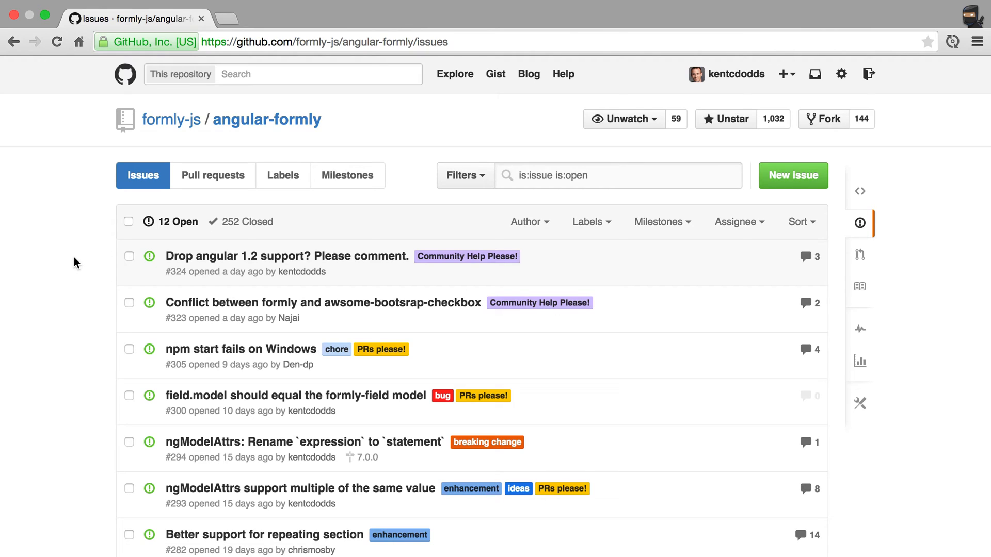
mouse_move(4, 119)
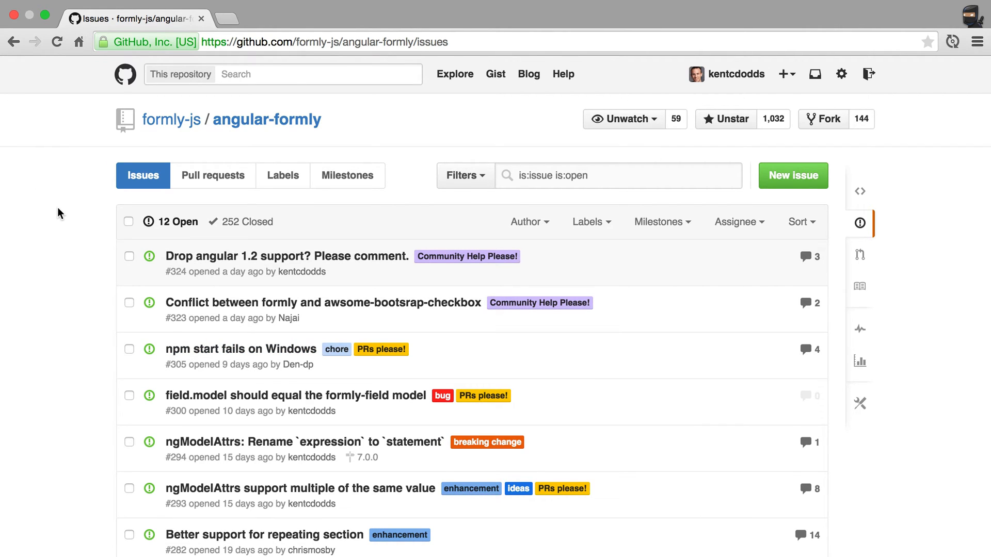
mouse_move(50, 247)
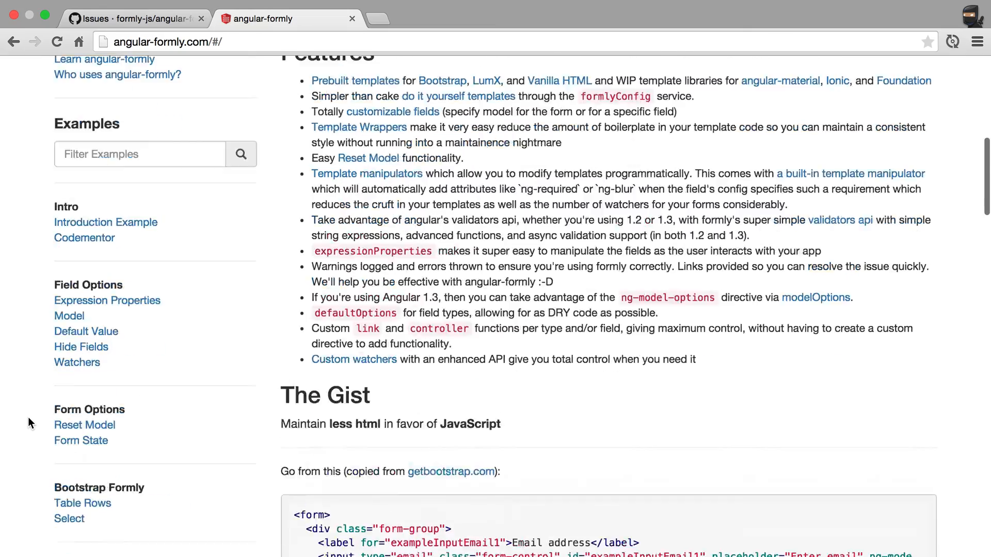
Step: Scroll down through the angular-formly.com features and examples sidebar
scroll("down", 3)
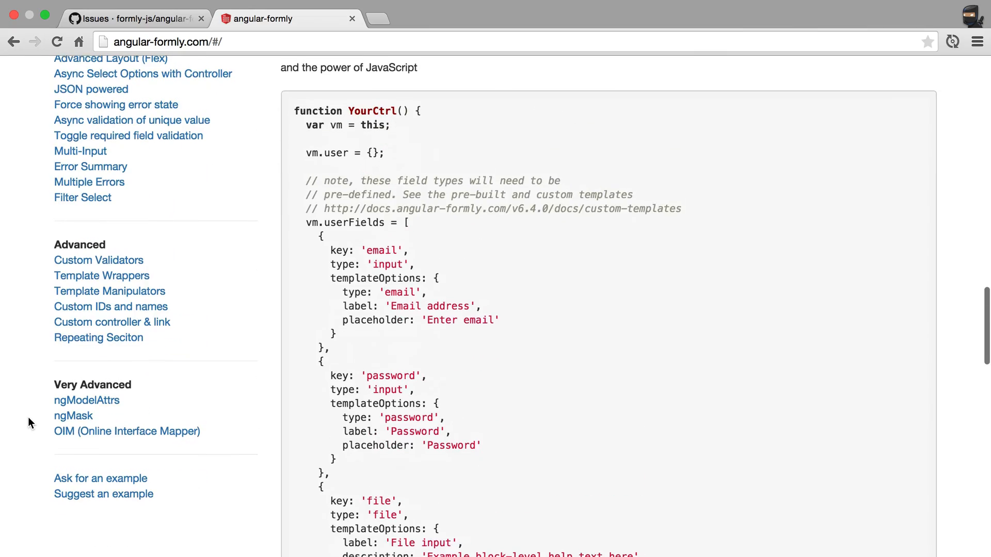
scroll("down", 3)
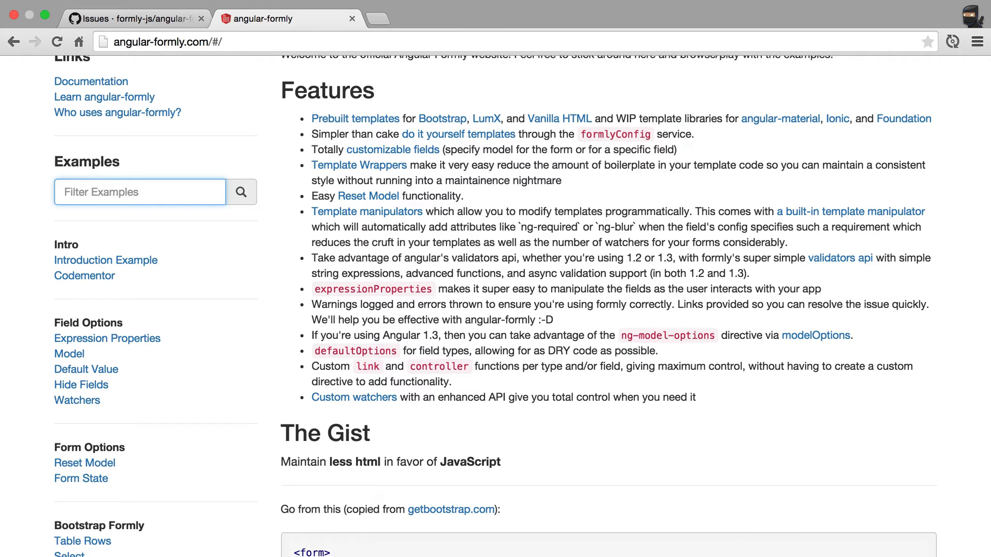
Step: Filter examples for 'default op' and view the Default Options JavaScript and output
type("default op")
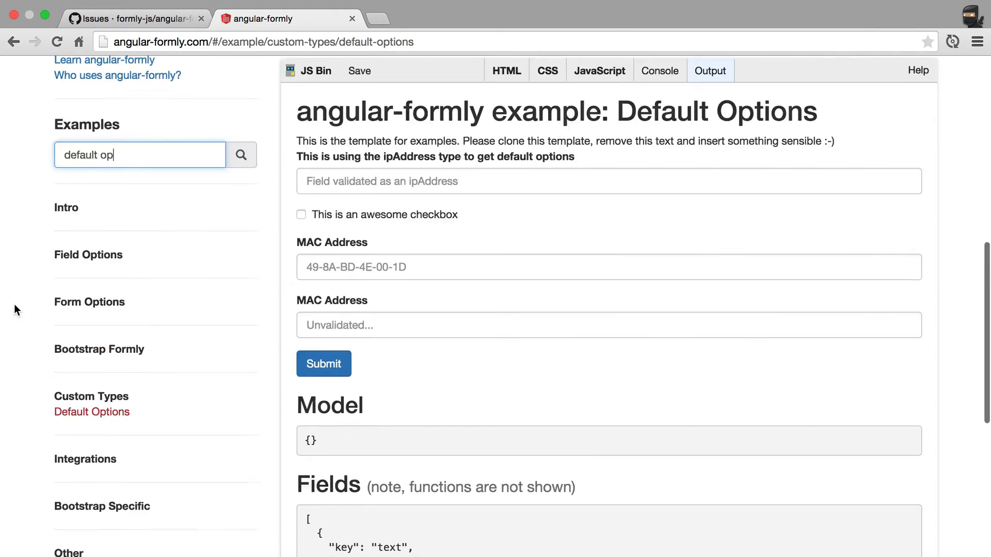
left_click(599, 70)
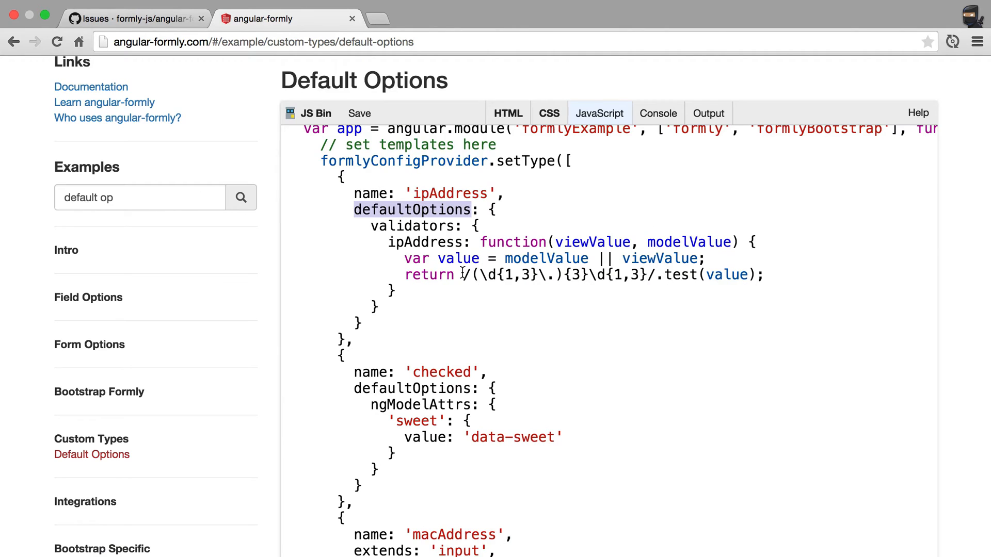
left_click(709, 113)
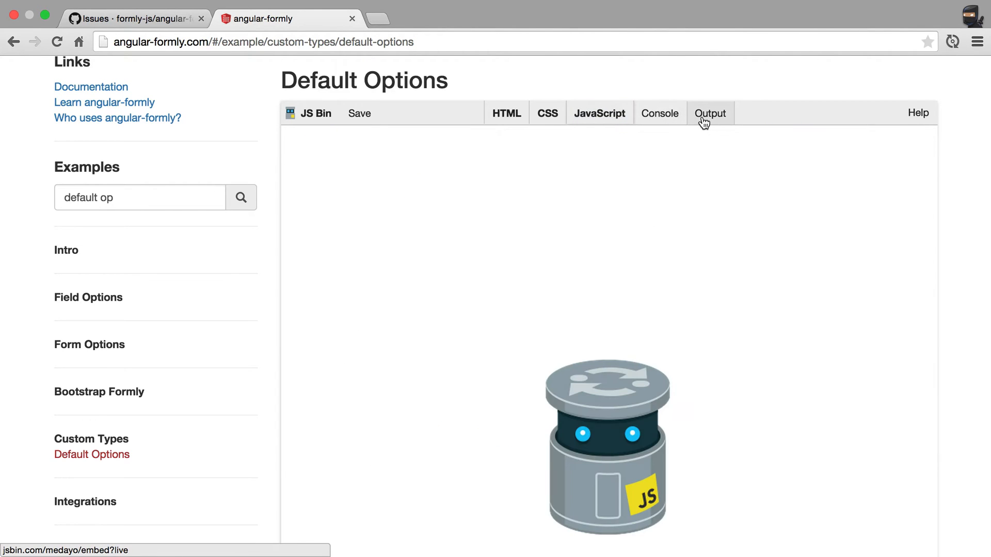
left_click(709, 113)
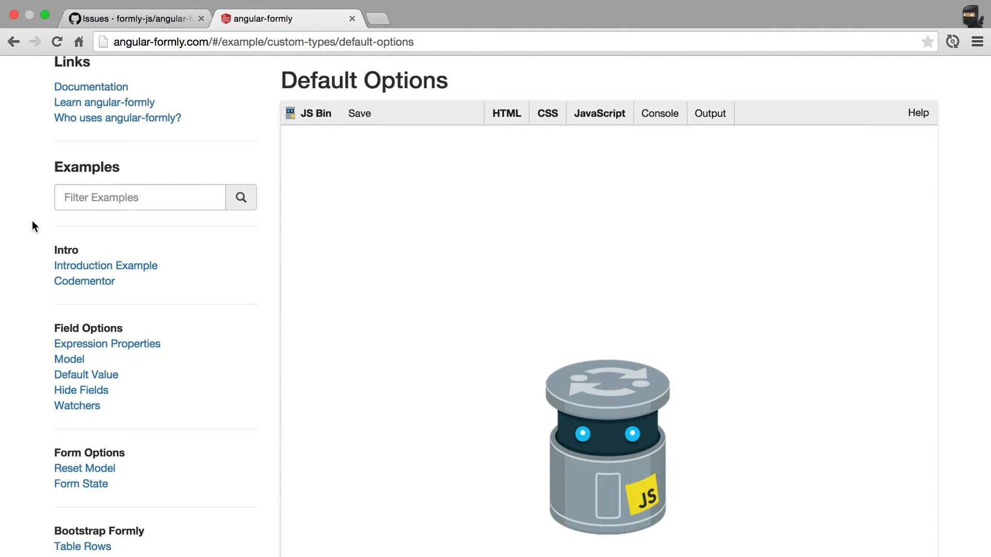
mouse_move(24, 293)
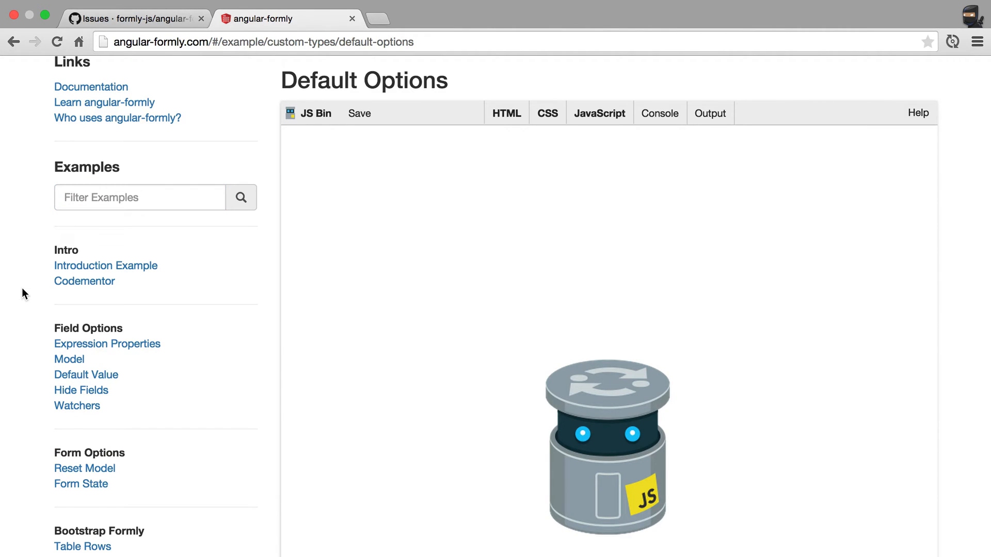
scroll("down", 3)
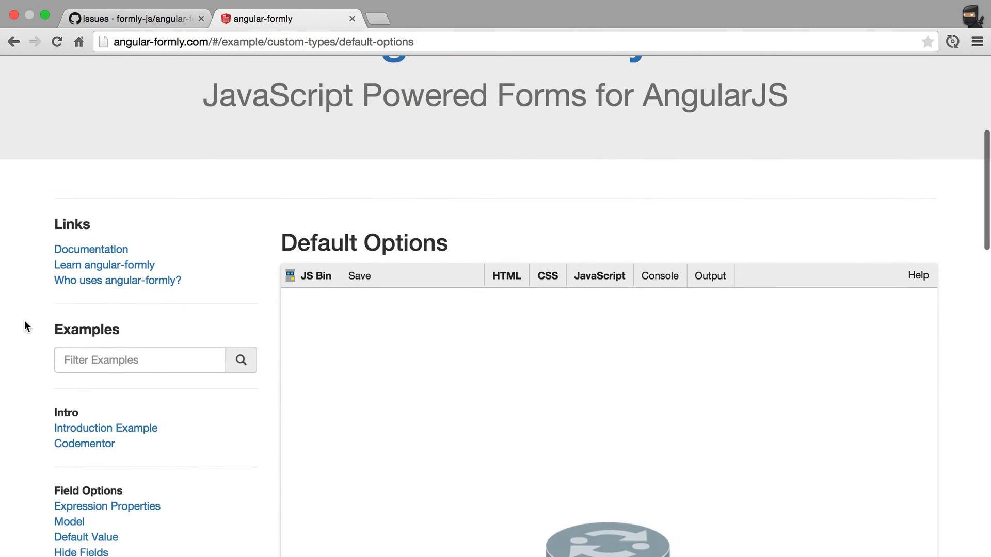
scroll("down", 3)
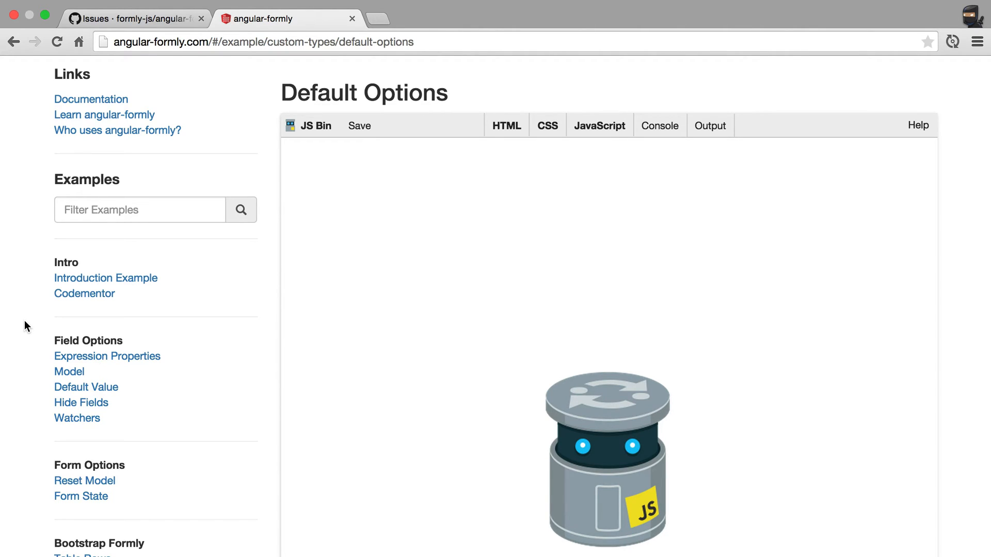
mouse_move(81, 144)
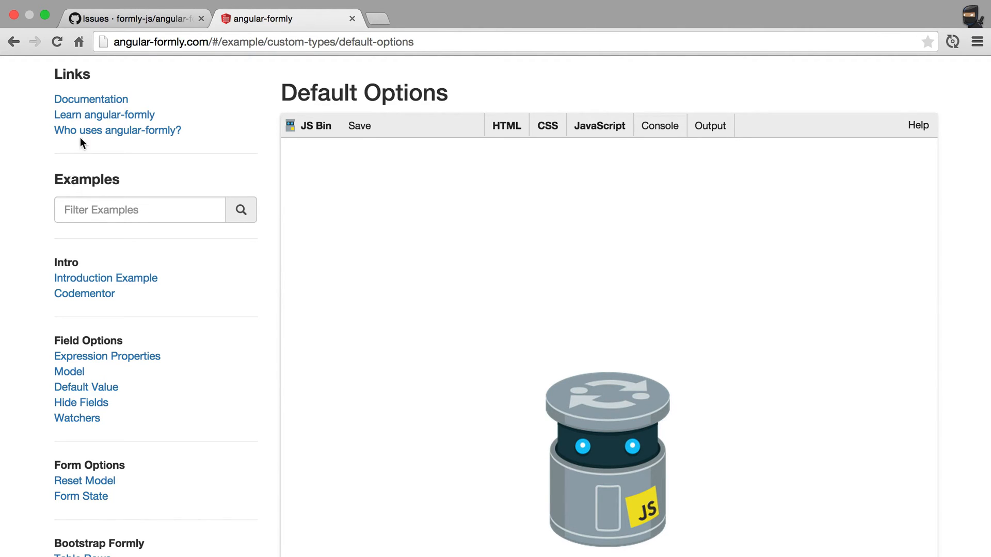
Step: Open the docs site's Getting Started guide and scroll through it
left_click(90, 99)
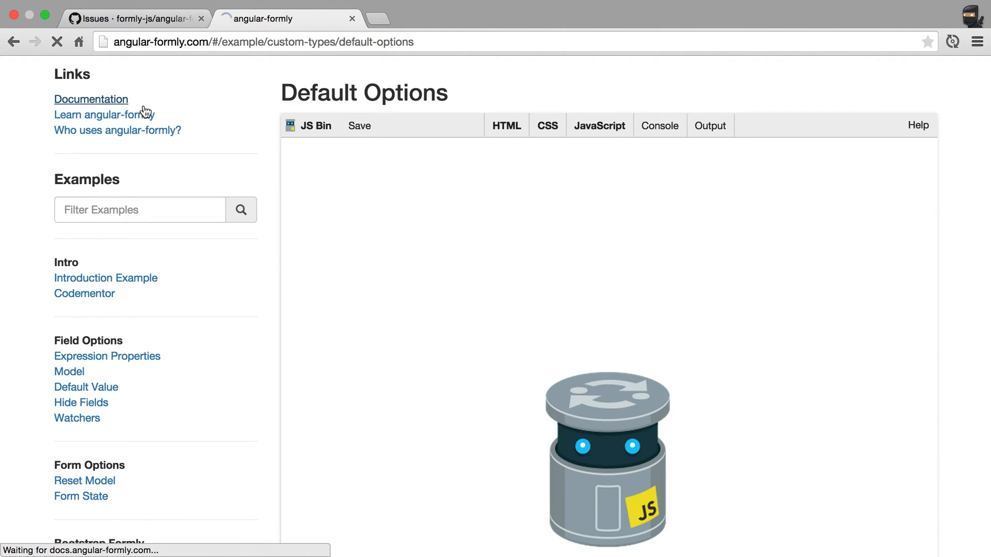
left_click(90, 99)
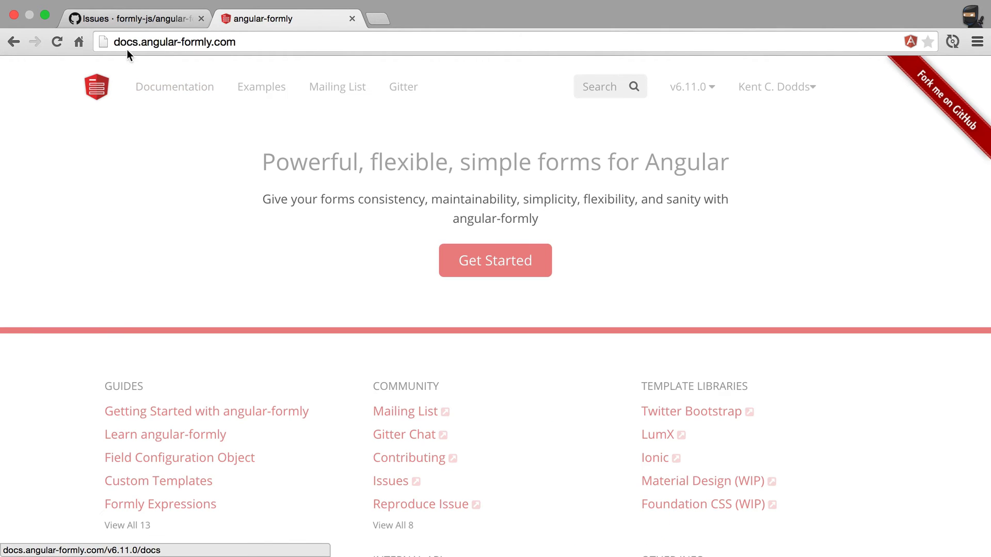
mouse_move(363, 217)
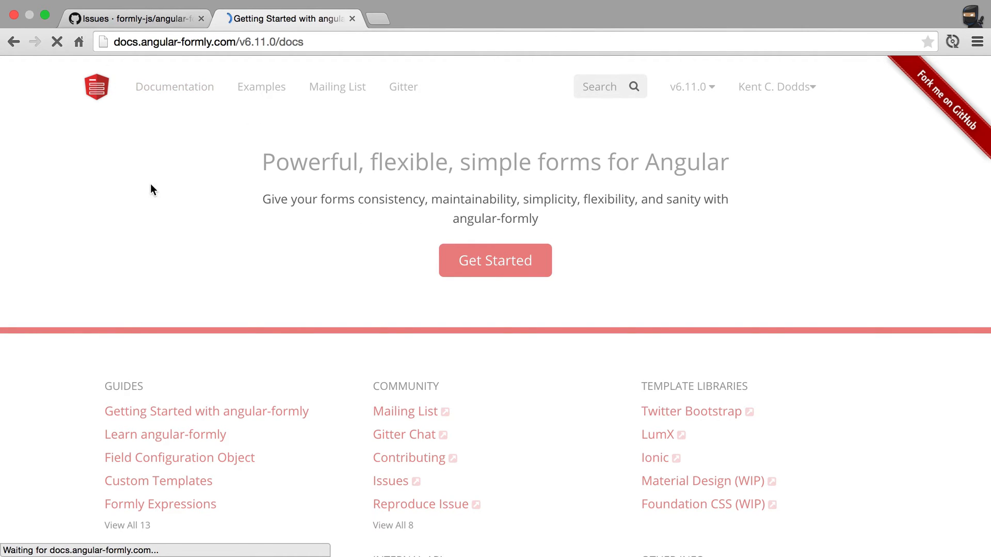
left_click(495, 260)
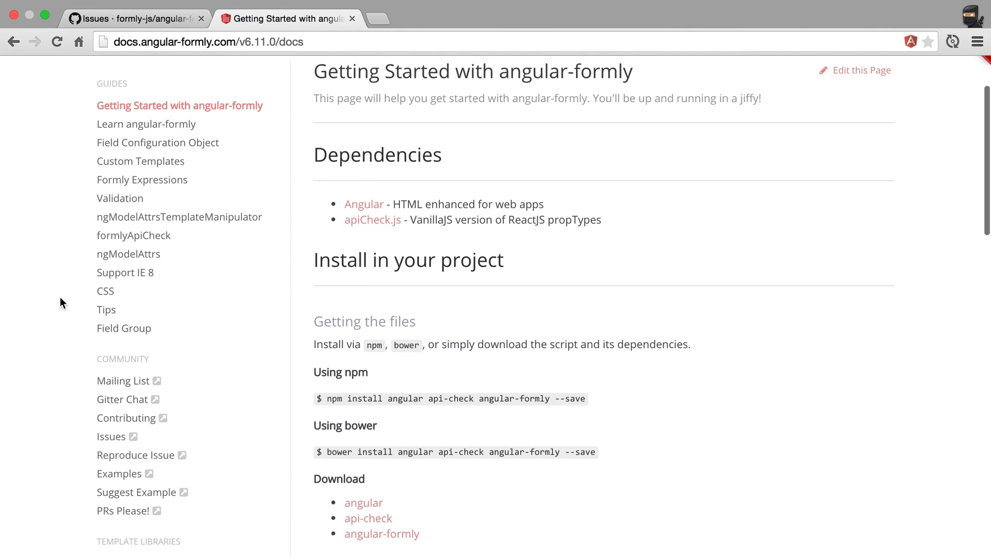
scroll("down", 3)
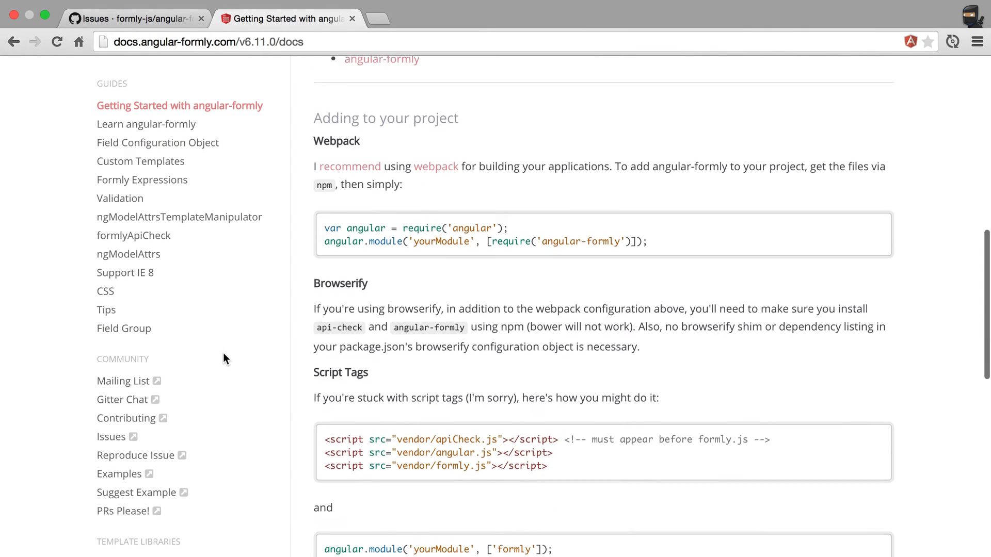
scroll("down", 3)
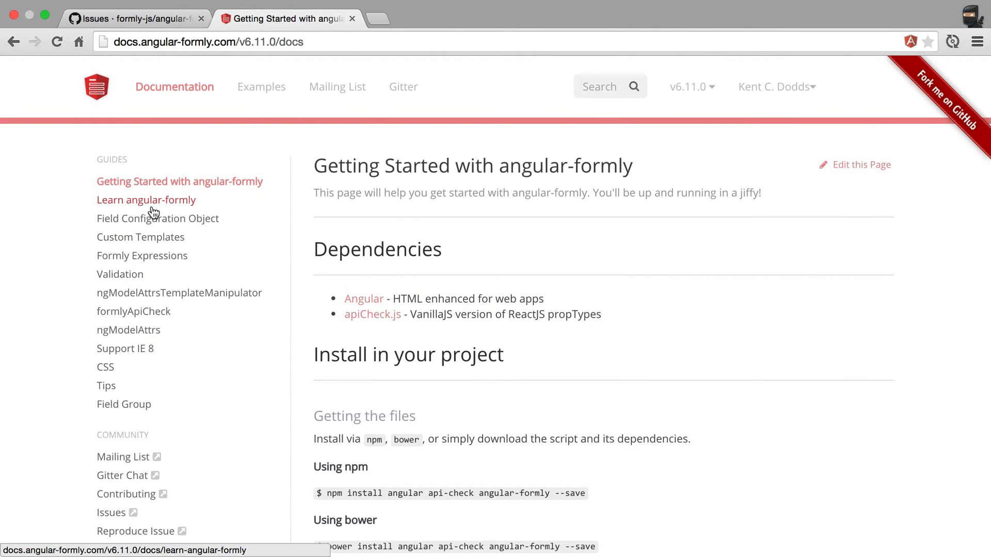
left_click(146, 199)
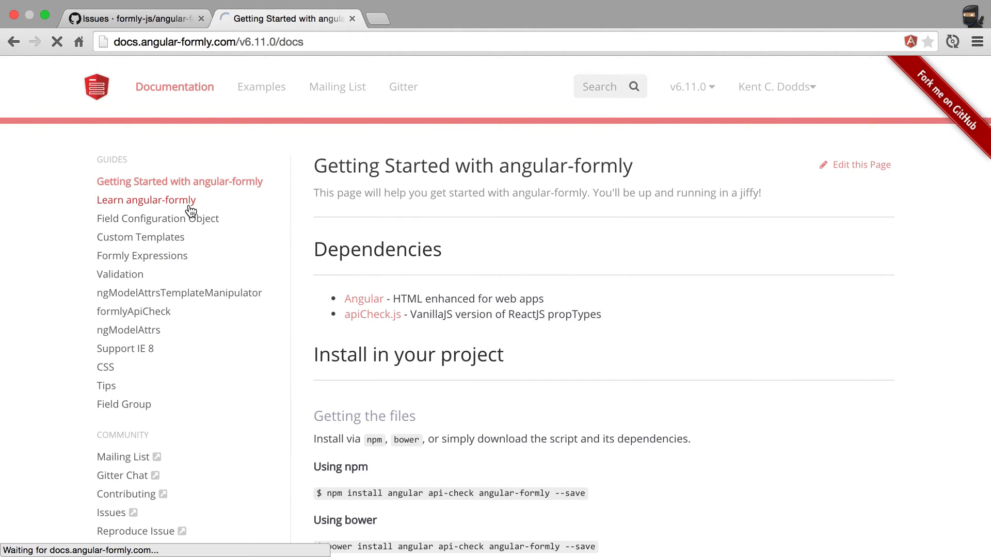
left_click(146, 200)
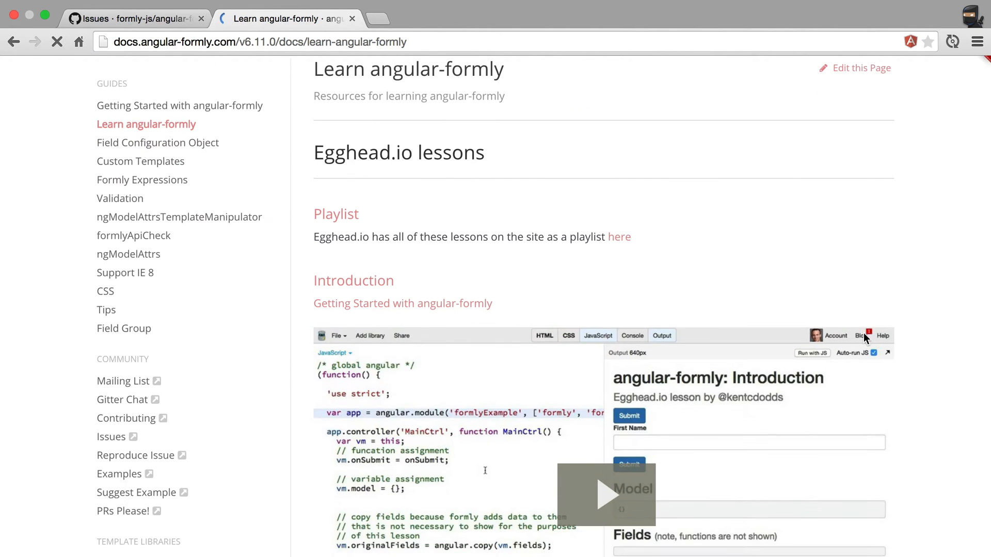
scroll("down", 3)
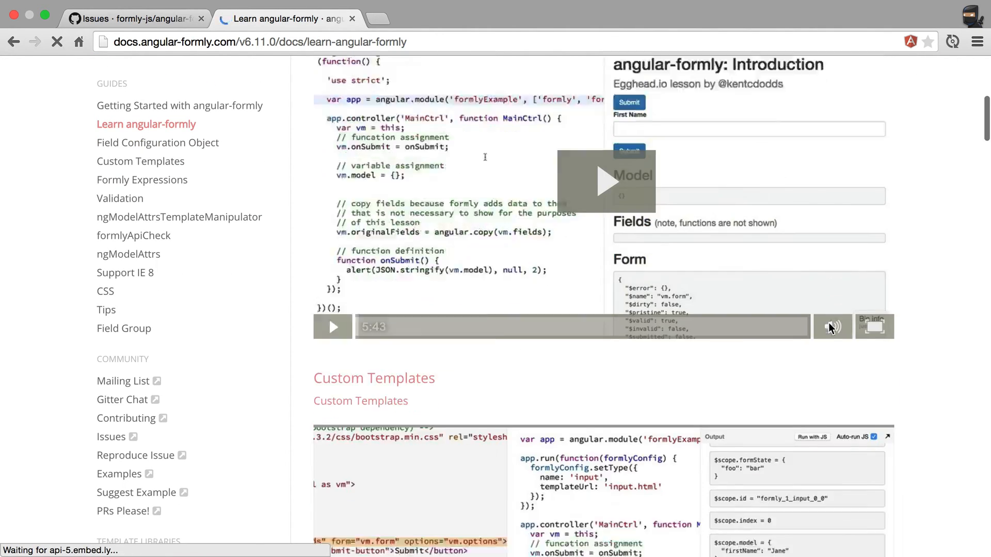
scroll("down", 3)
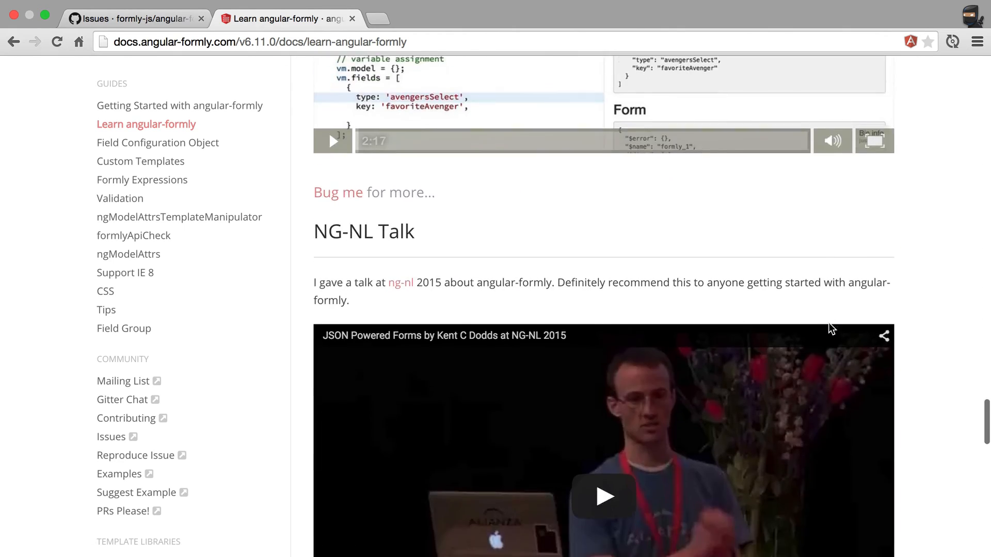
scroll("down", 3)
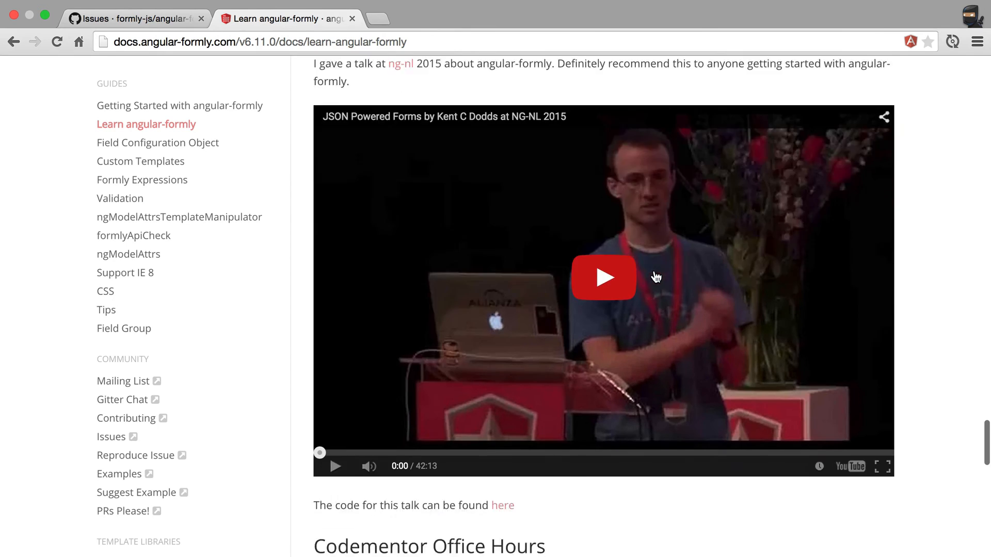
scroll("down", 3)
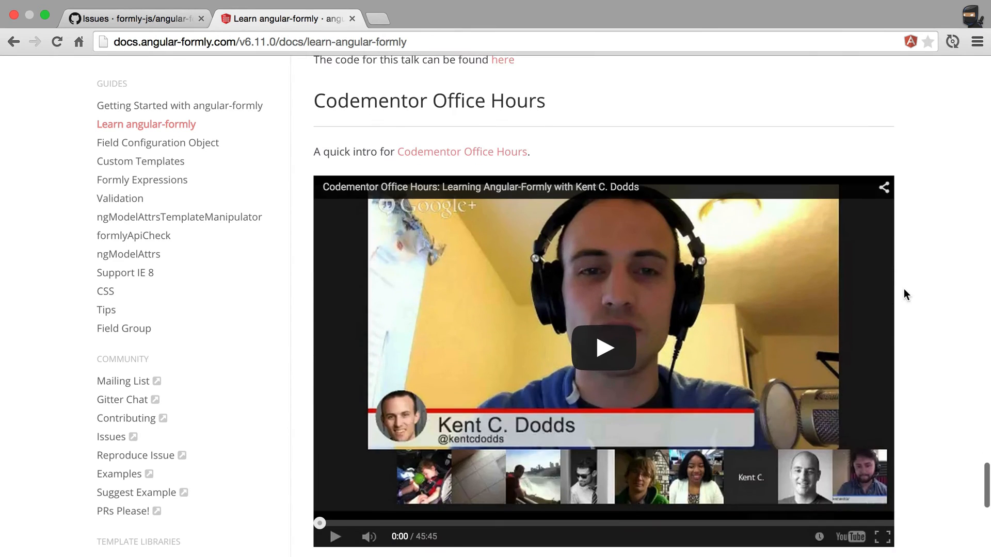
scroll("down", 3)
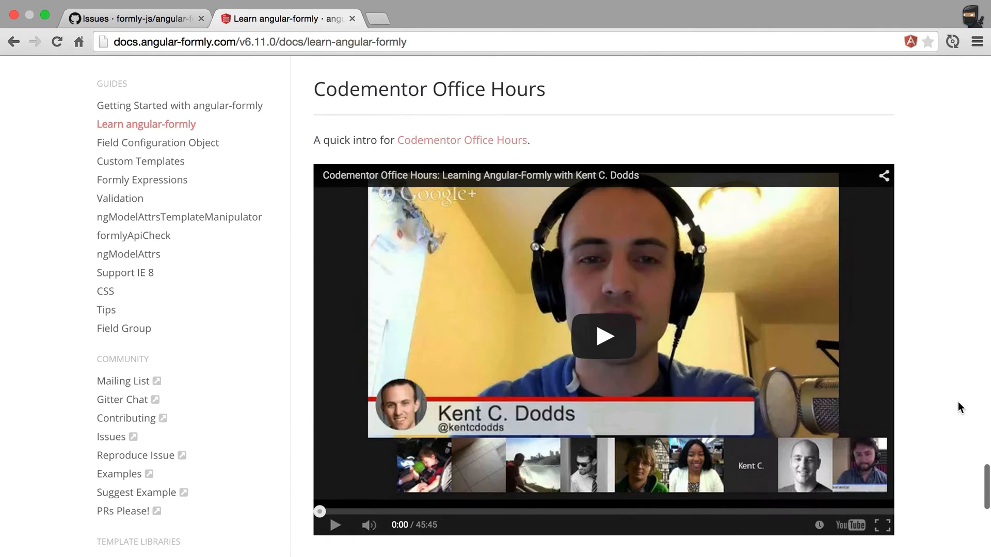
scroll("down", 3)
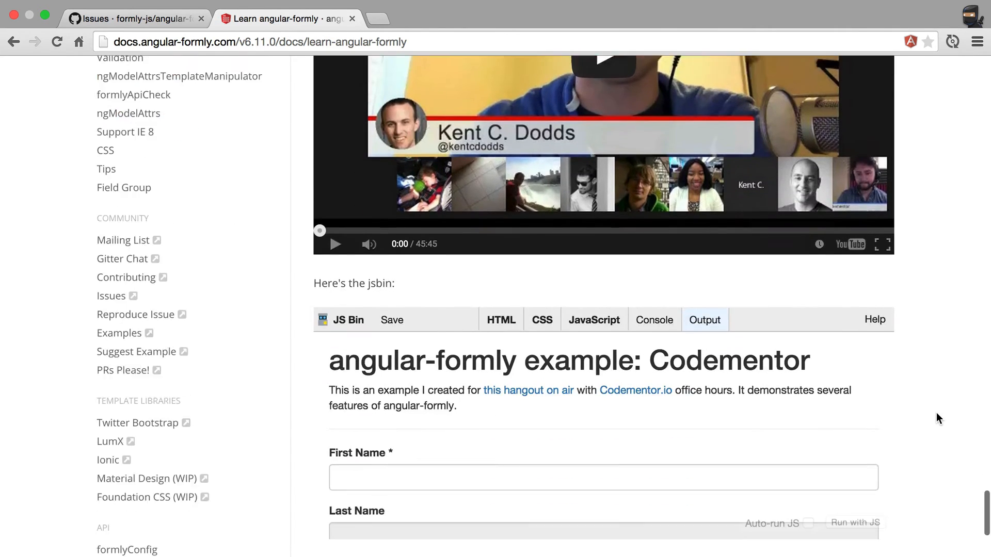
scroll("down", 3)
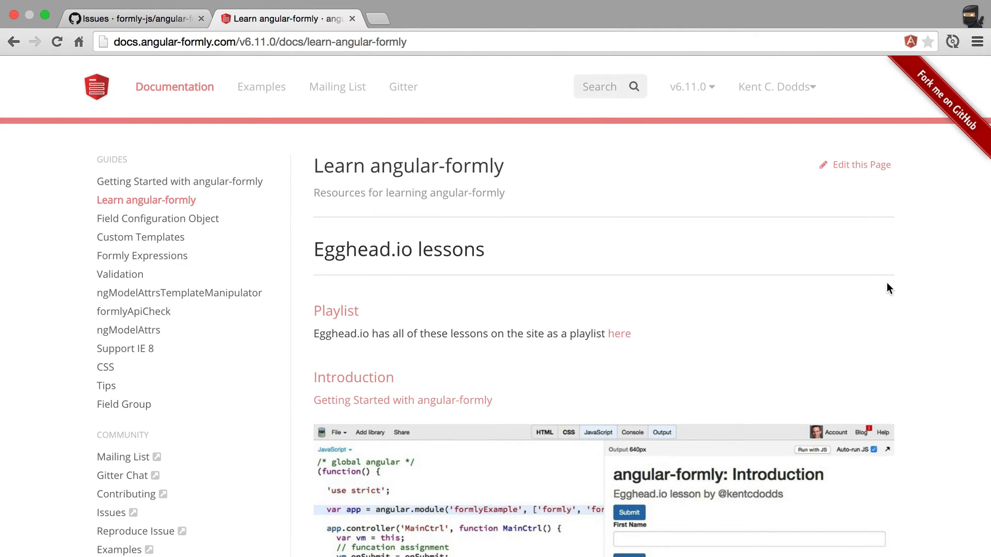
scroll("down", 3)
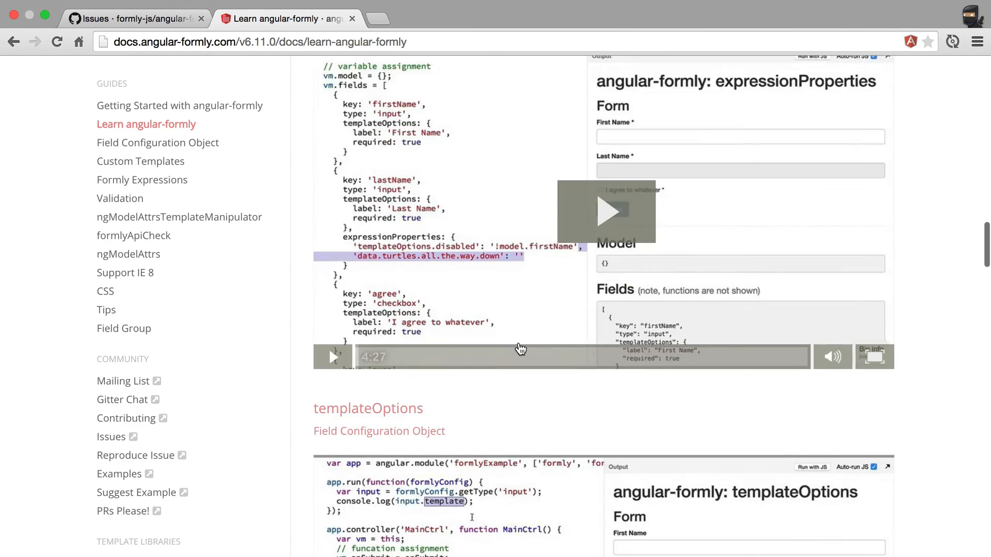
scroll("down", 3)
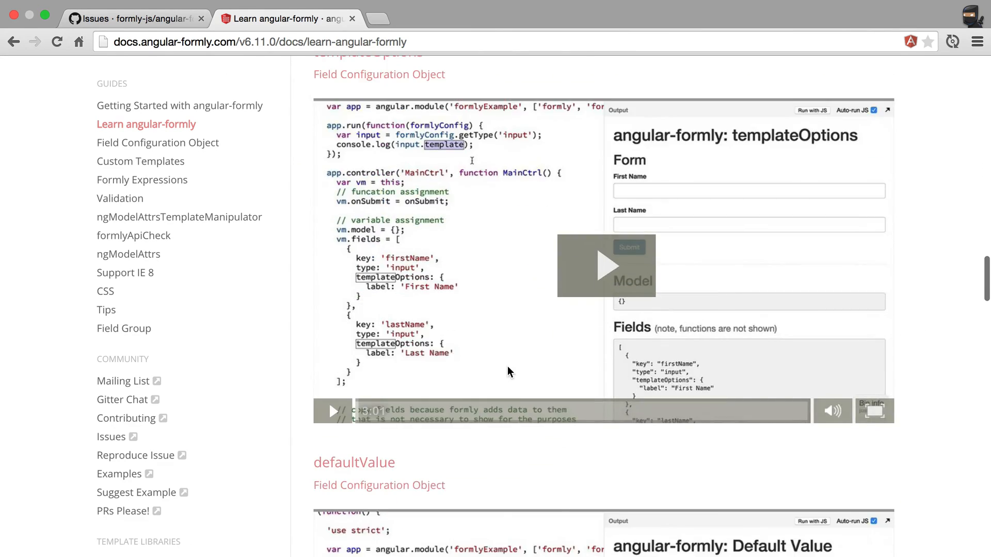
scroll("down", 3)
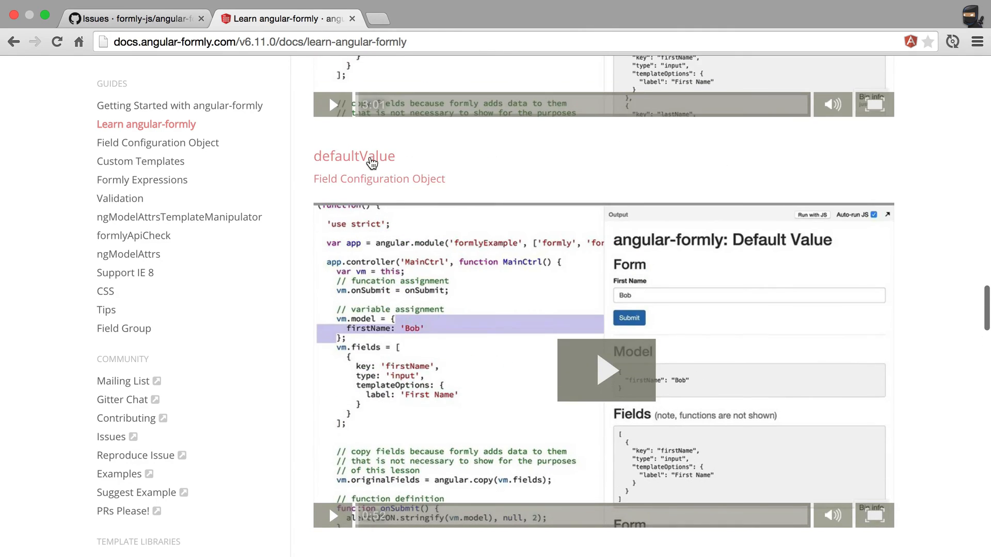
scroll("down", 3)
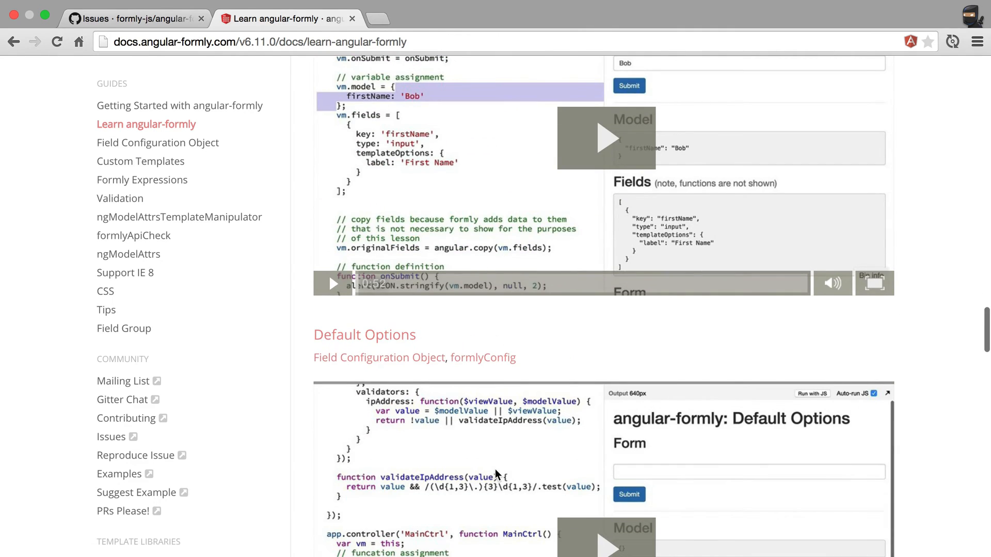
mouse_move(917, 270)
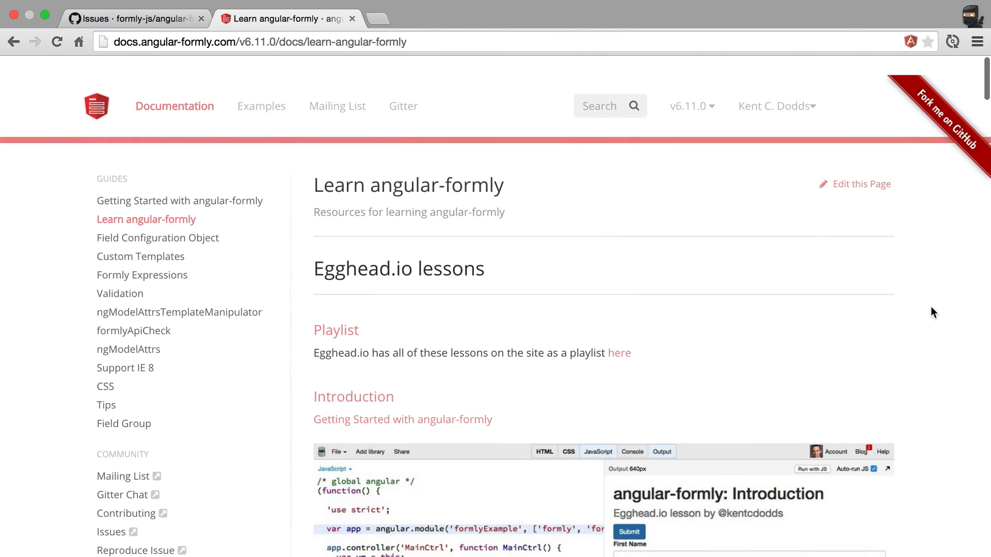
scroll("down", 3)
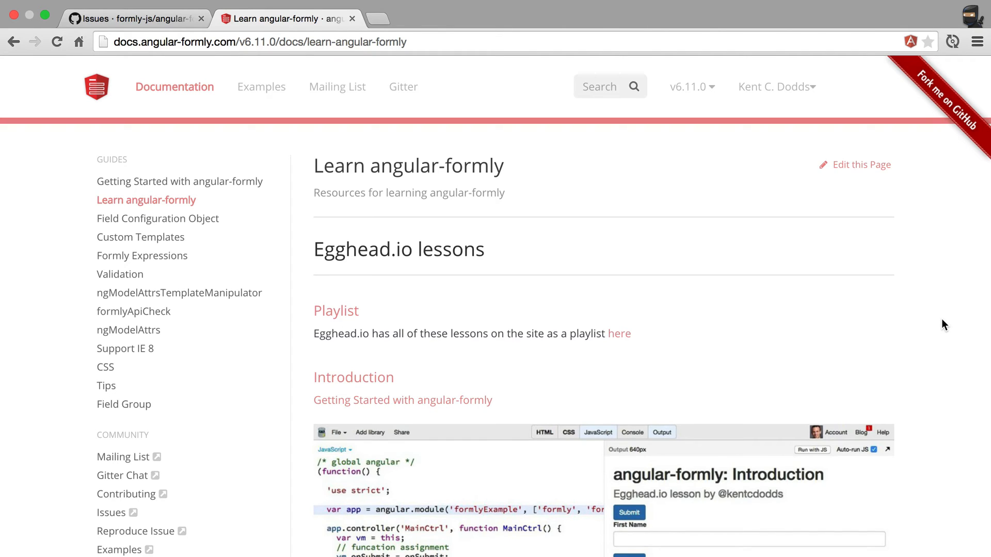
mouse_move(924, 321)
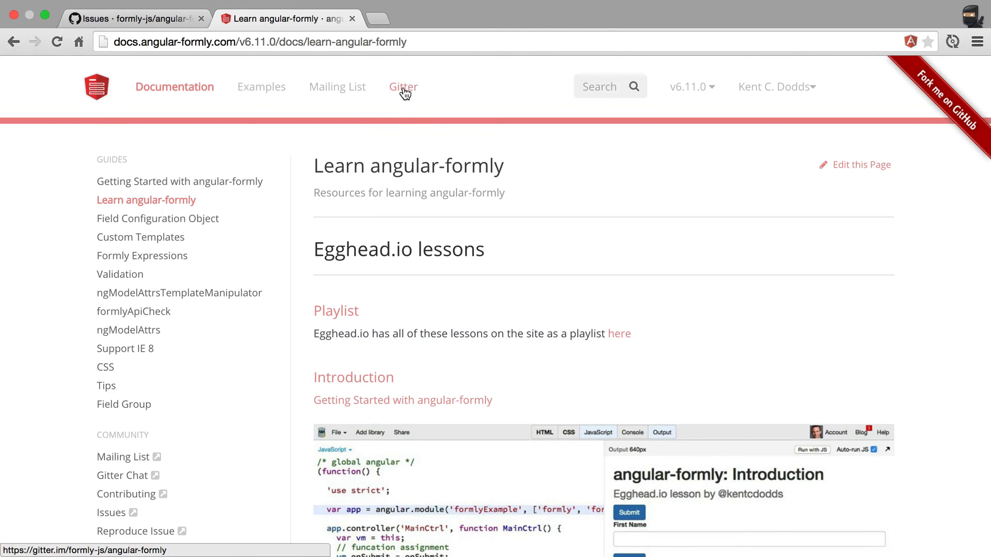
Step: Open the formly-js/angular-formly Gitter room and scroll through its chat history
left_click(403, 87)
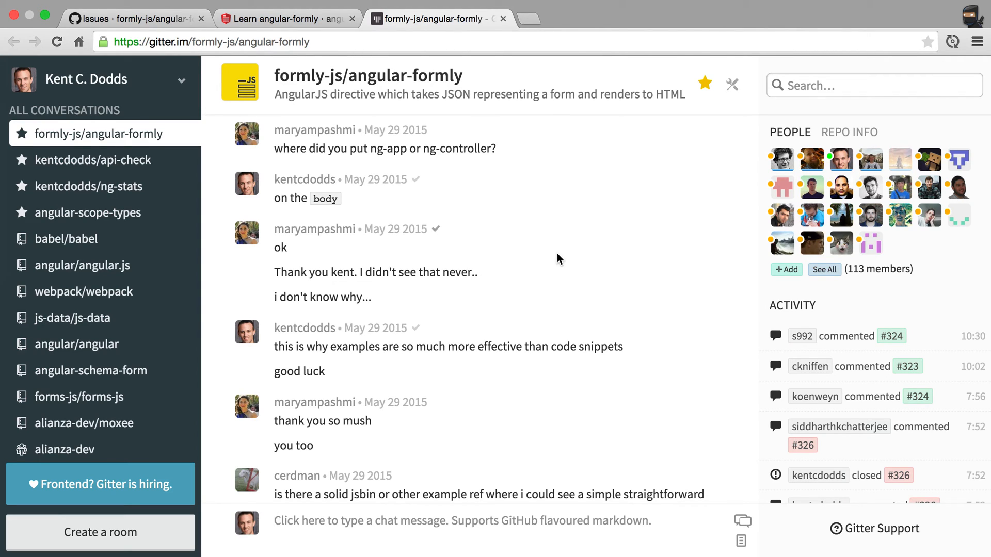
mouse_move(278, 265)
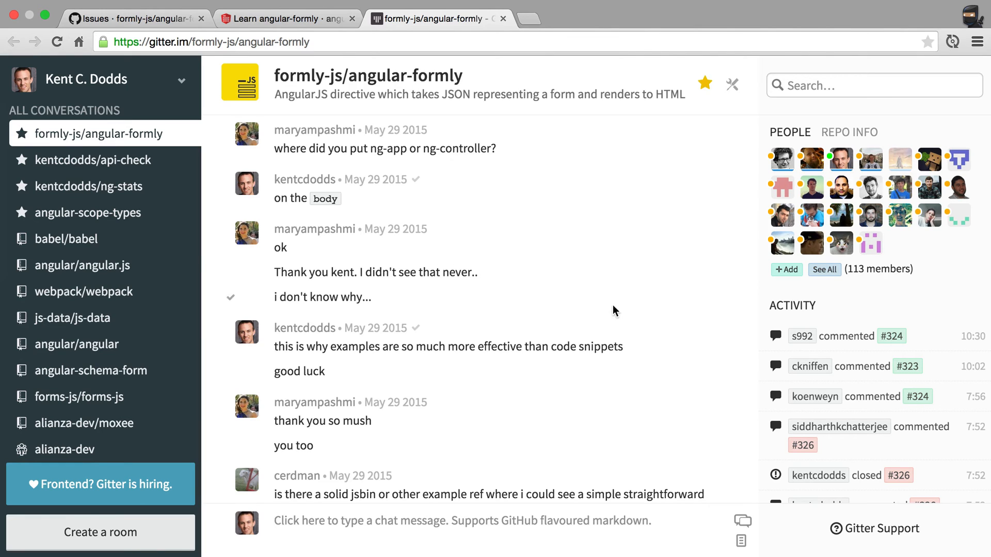
scroll("down", 3)
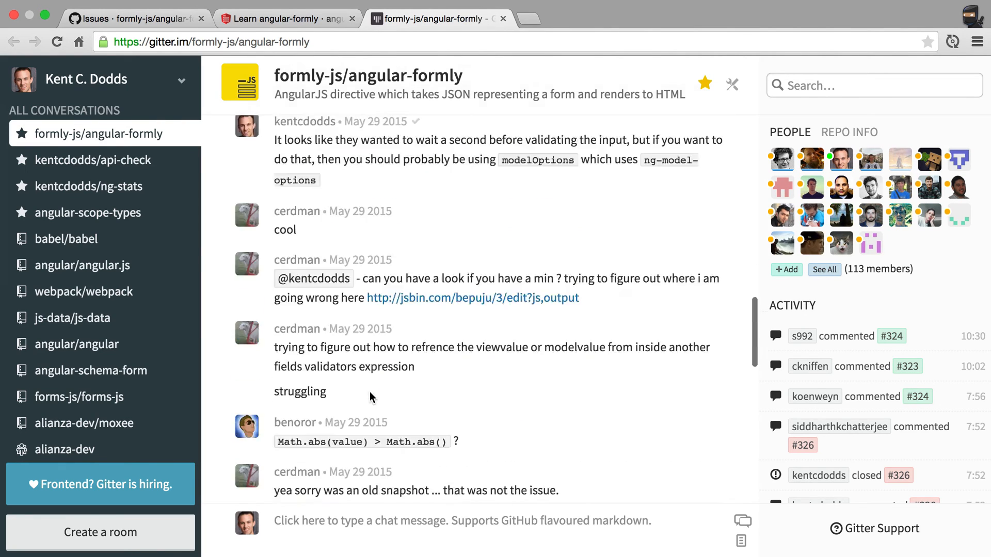
scroll("down", 3)
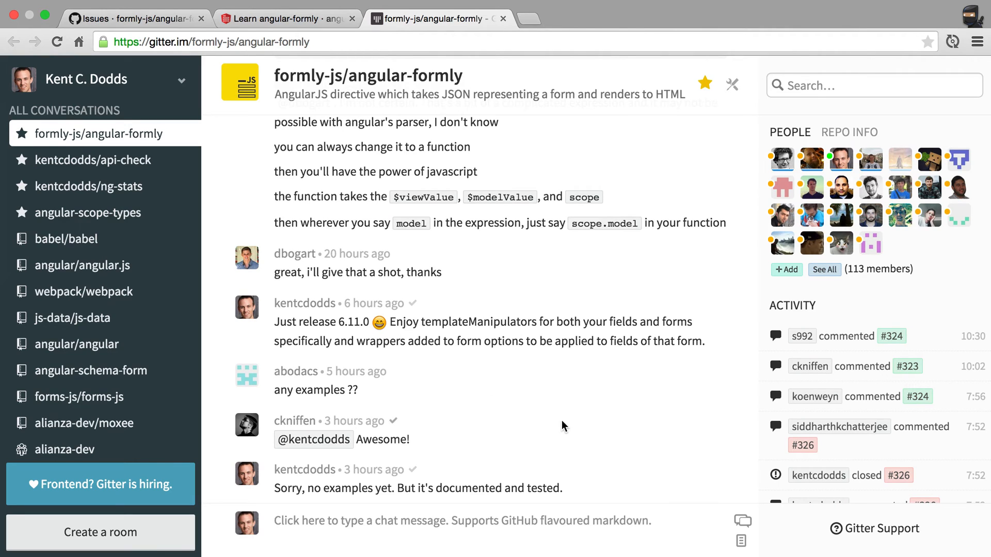
mouse_move(554, 430)
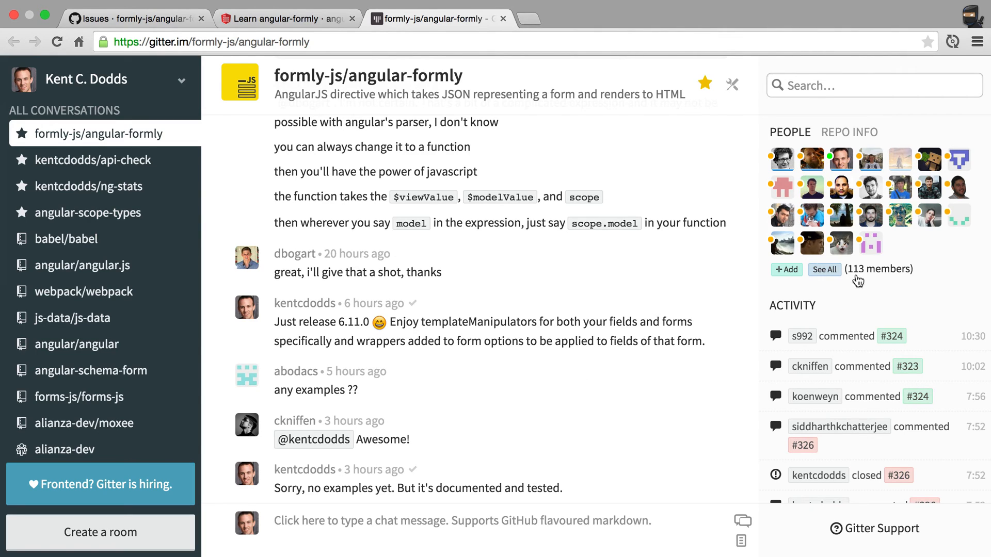
mouse_move(881, 290)
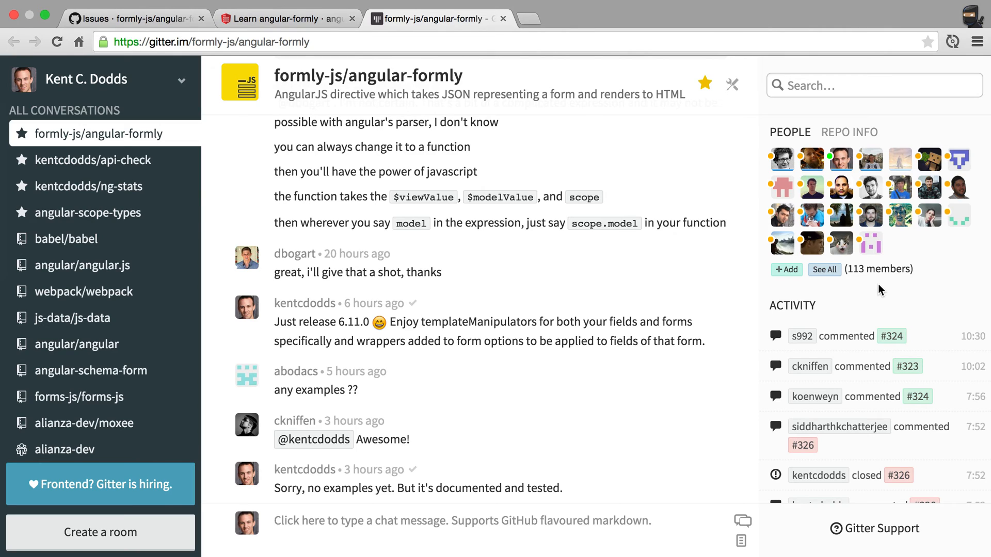
mouse_move(521, 245)
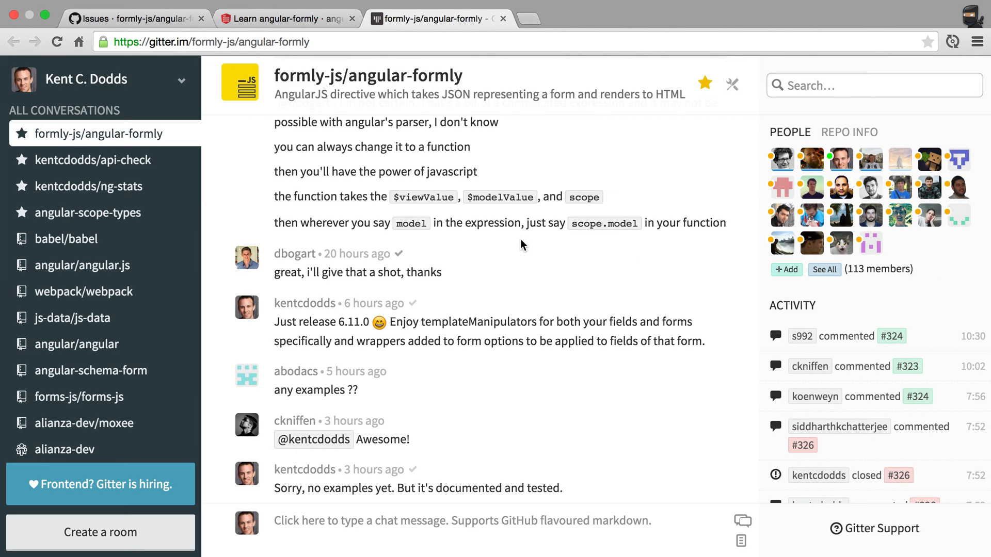
mouse_move(582, 262)
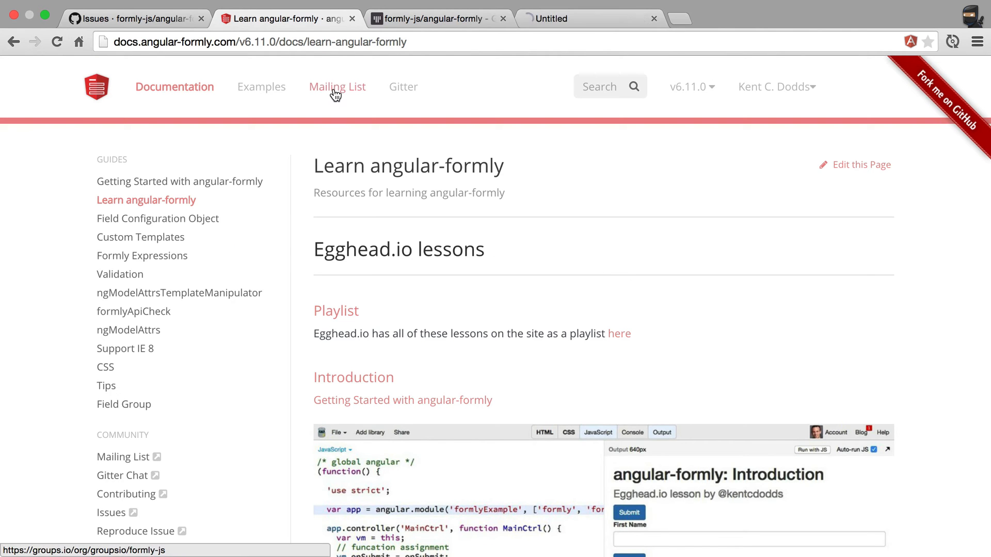
Step: View the formly-js Groups.io list and its Join Group page, then close that tab
left_click(337, 87)
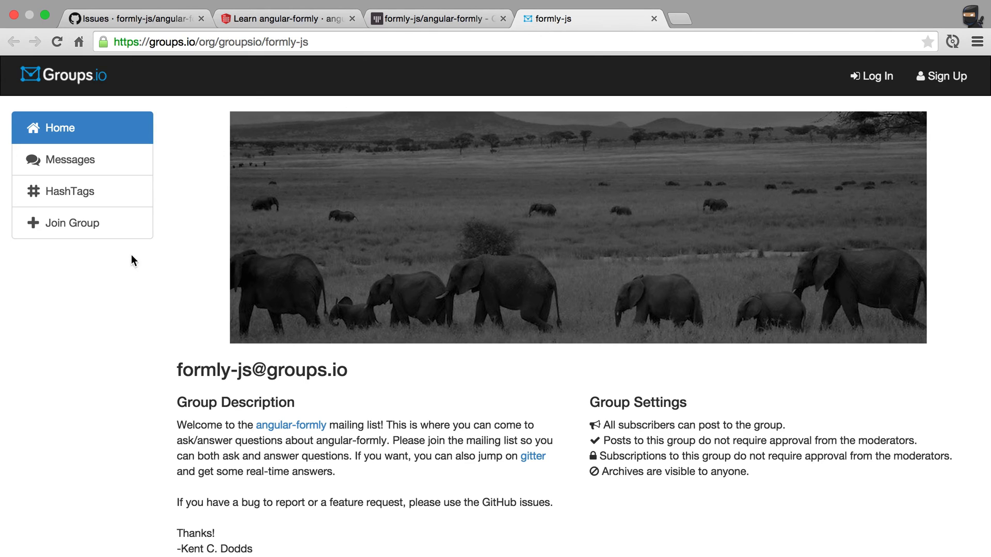
scroll("down", 3)
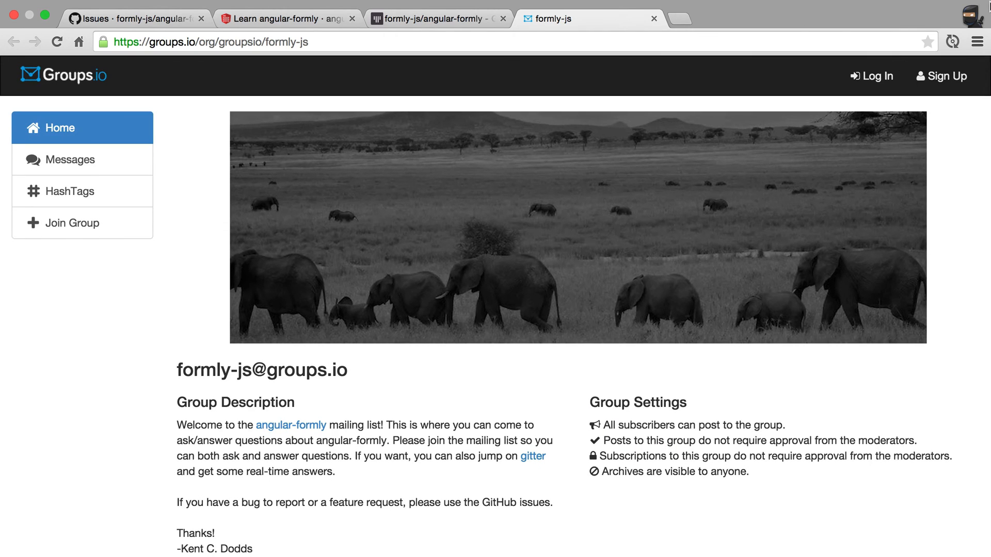
left_click(946, 76)
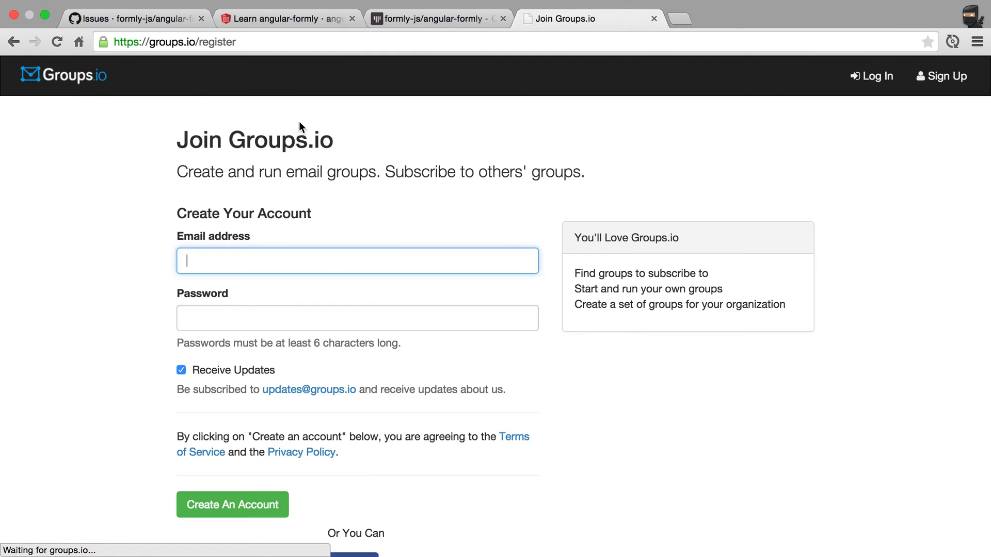
scroll("down", 3)
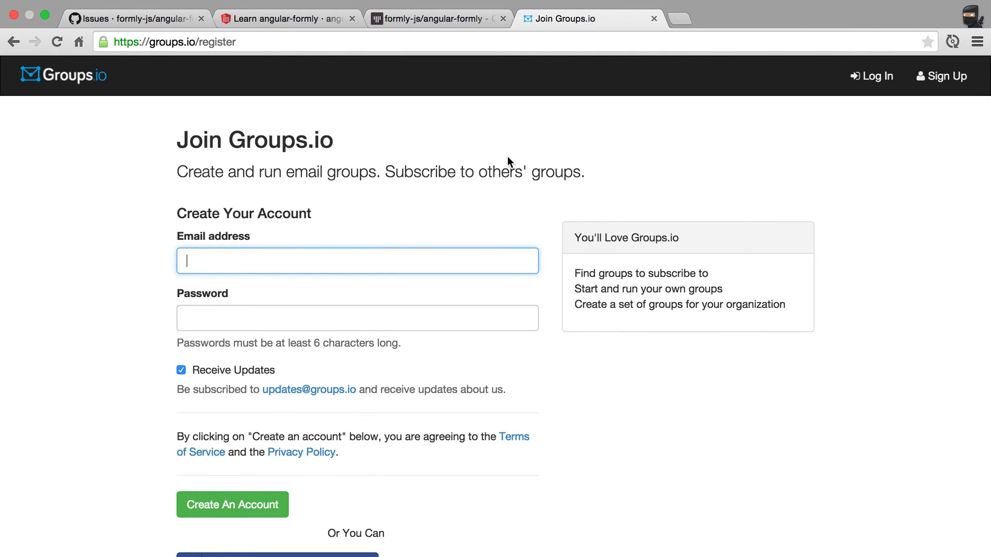
left_click(435, 18)
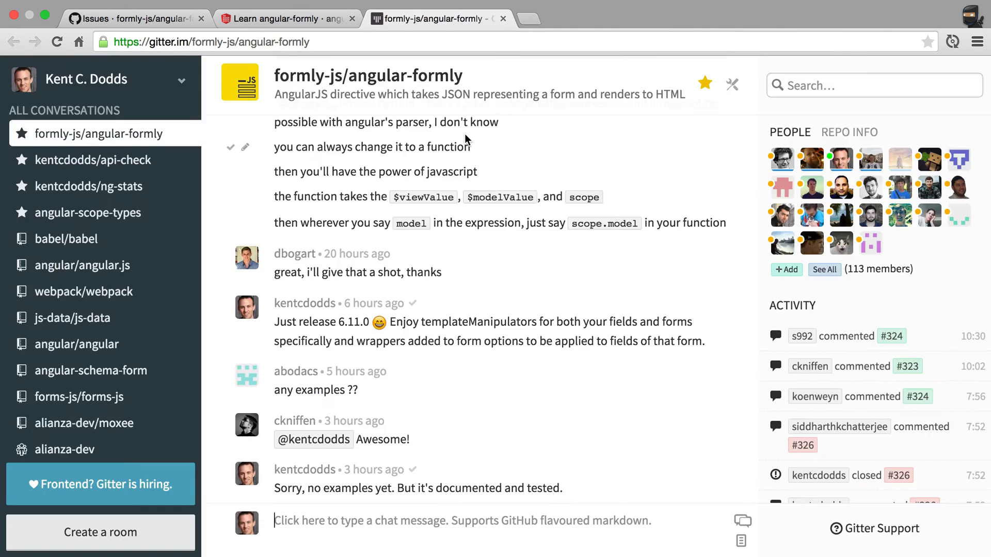
Step: Close the Gitter chat room tab
left_click(287, 18)
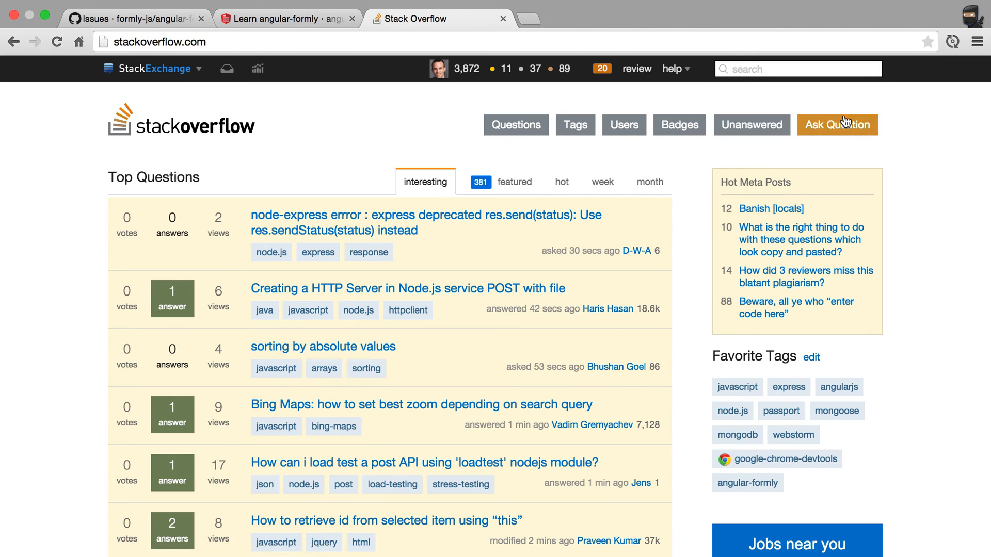
Step: Start a new Stack Overflow question and pick the suggested angular-formly tag
left_click(837, 124)
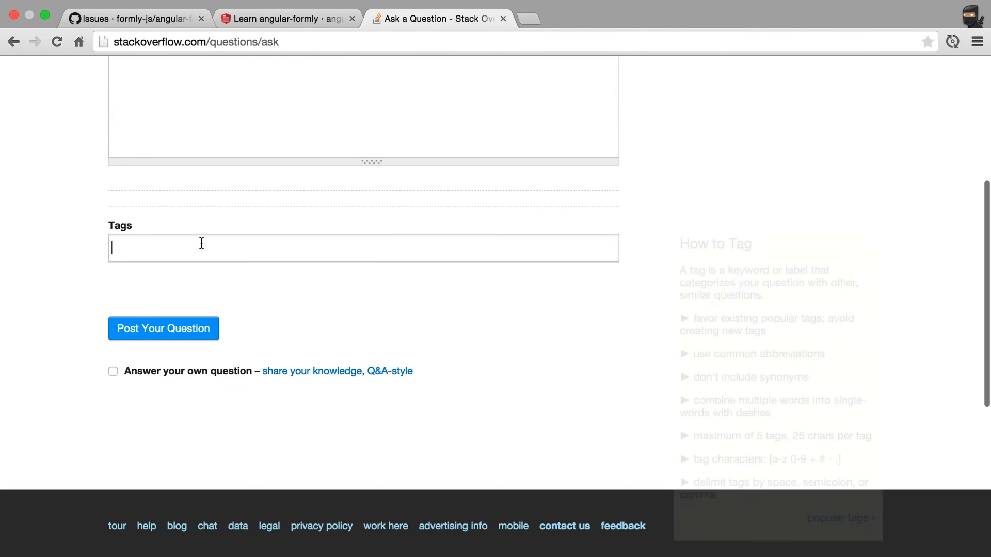
type("angular-forml")
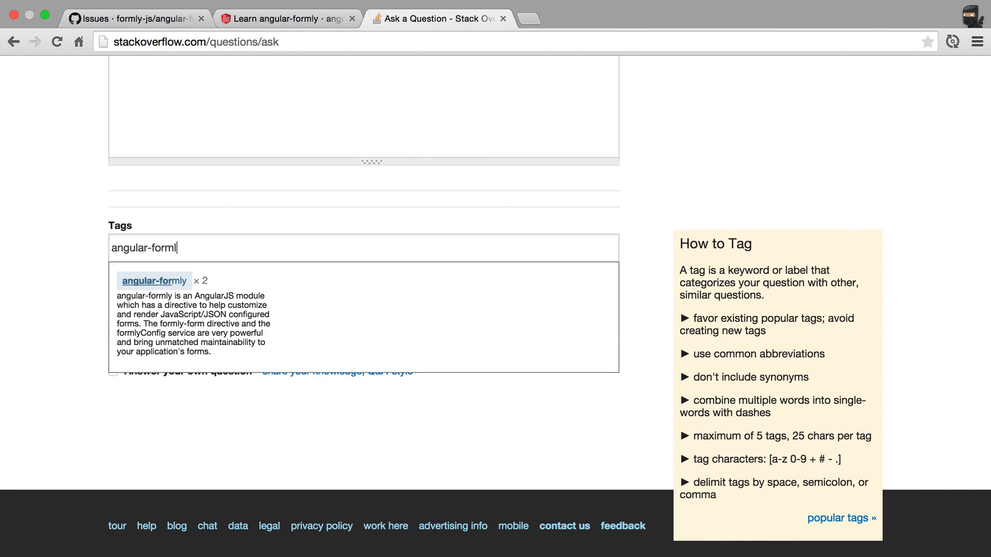
left_click(154, 281)
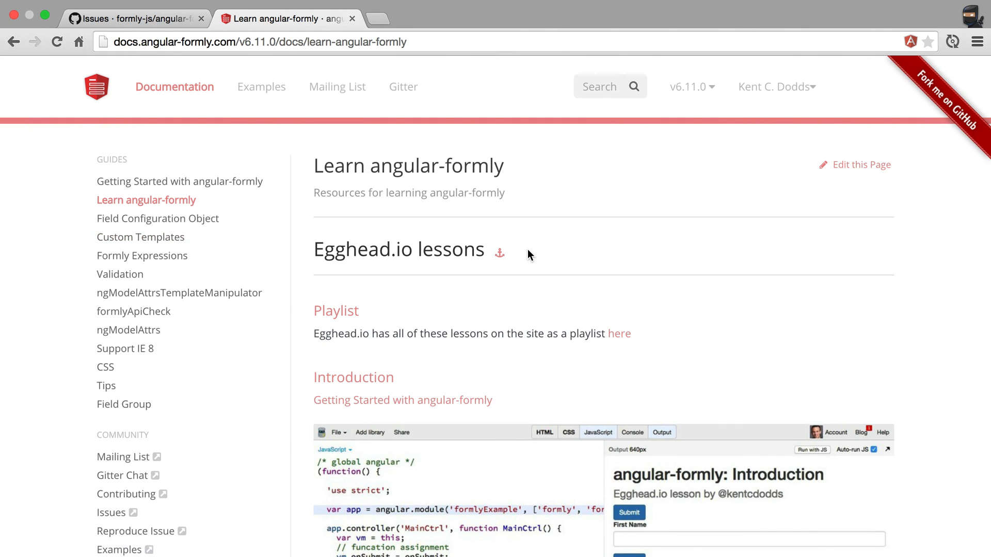
Step: Revisit GitHub issues, open angular-formly.com in a new tab, and return to the docs
left_click(133, 18)
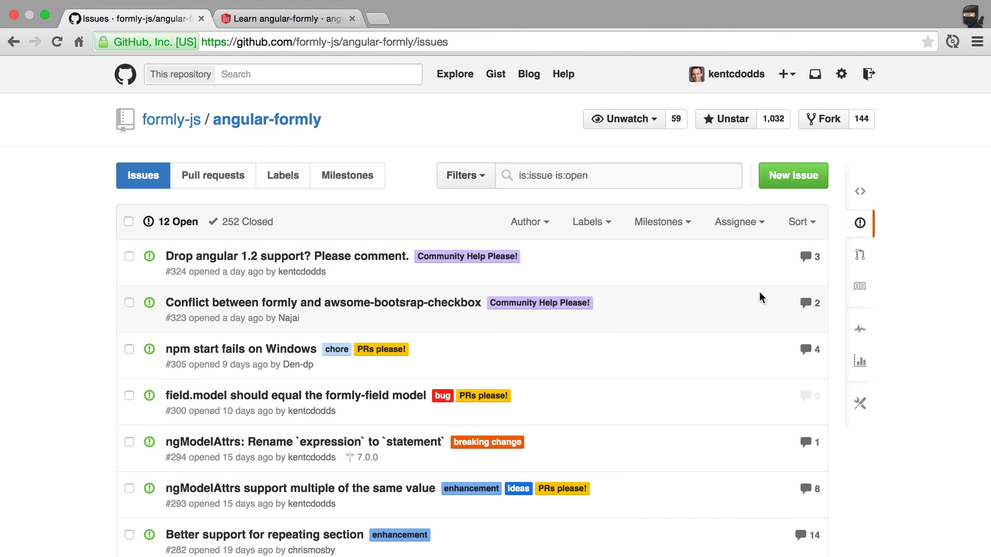
mouse_move(635, 319)
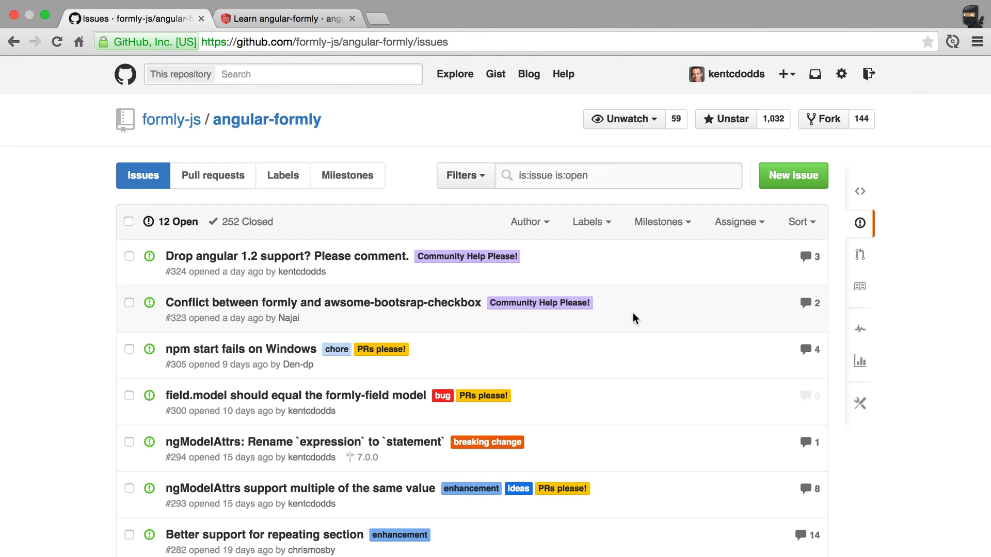
left_click(285, 19)
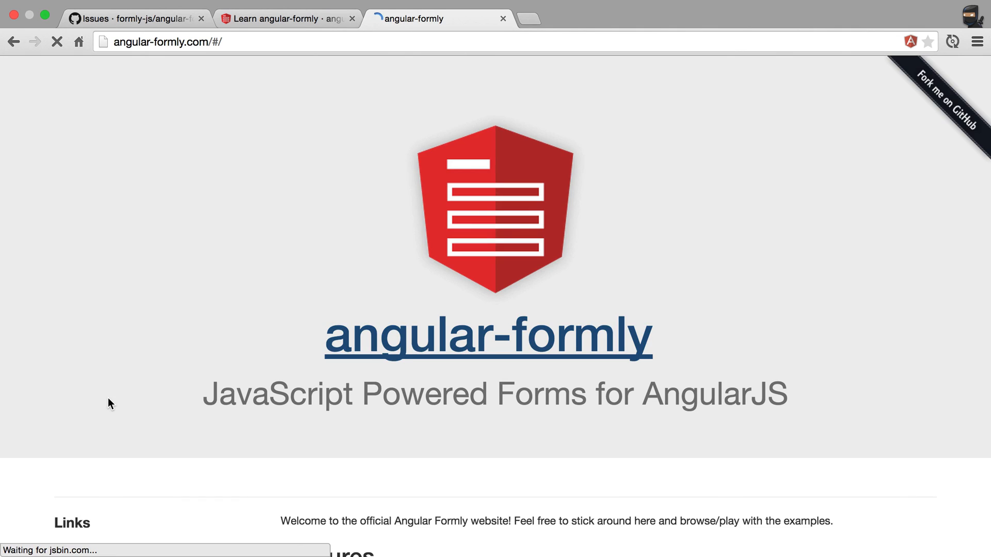
left_click(284, 18)
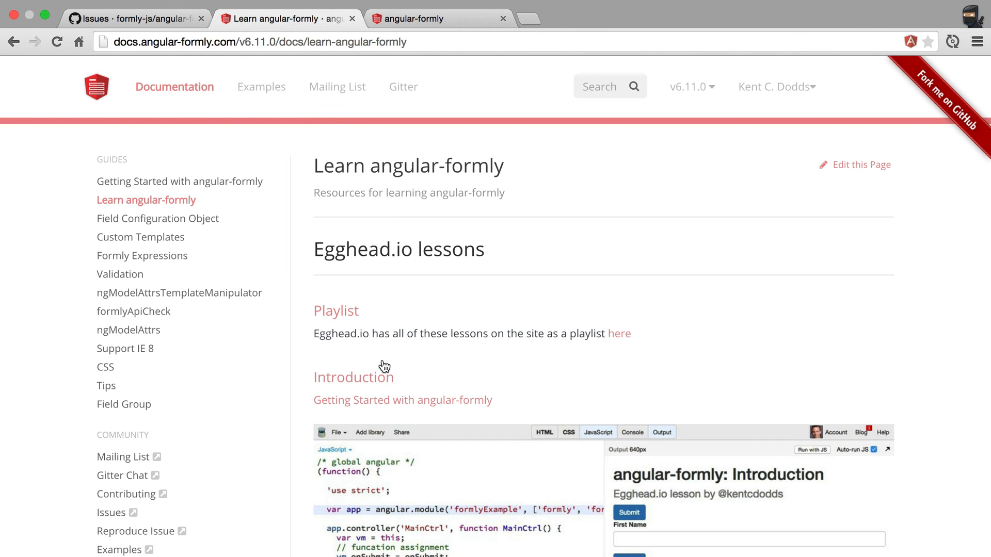
mouse_move(337, 87)
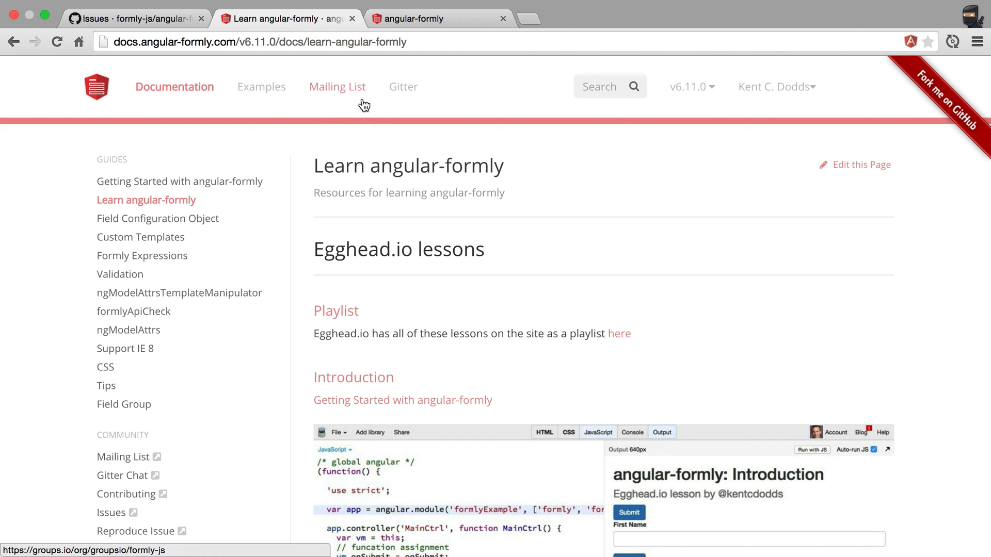